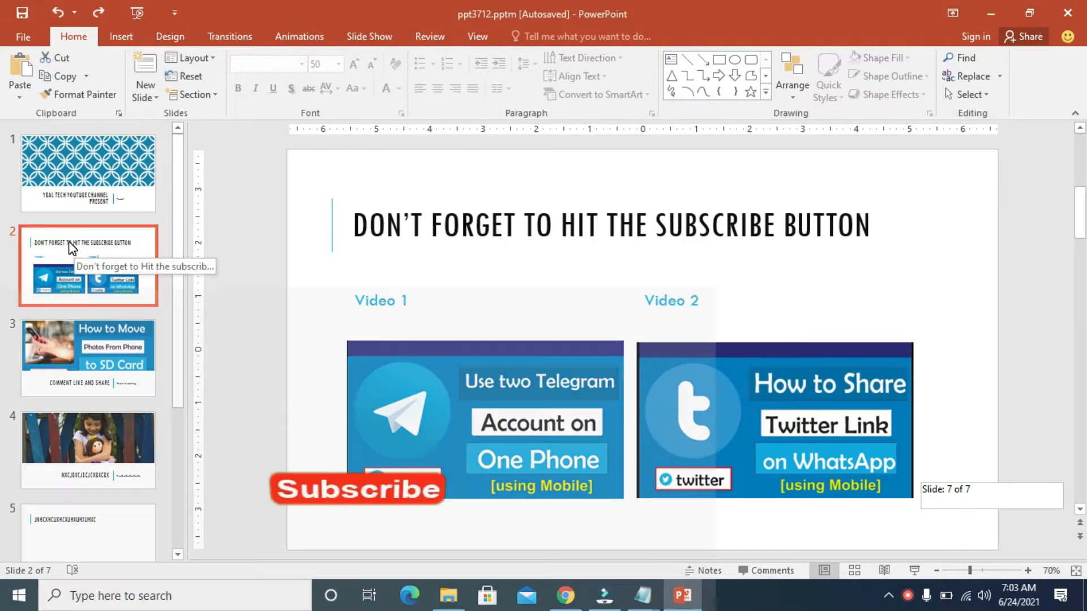
pyautogui.moveTo(61, 345)
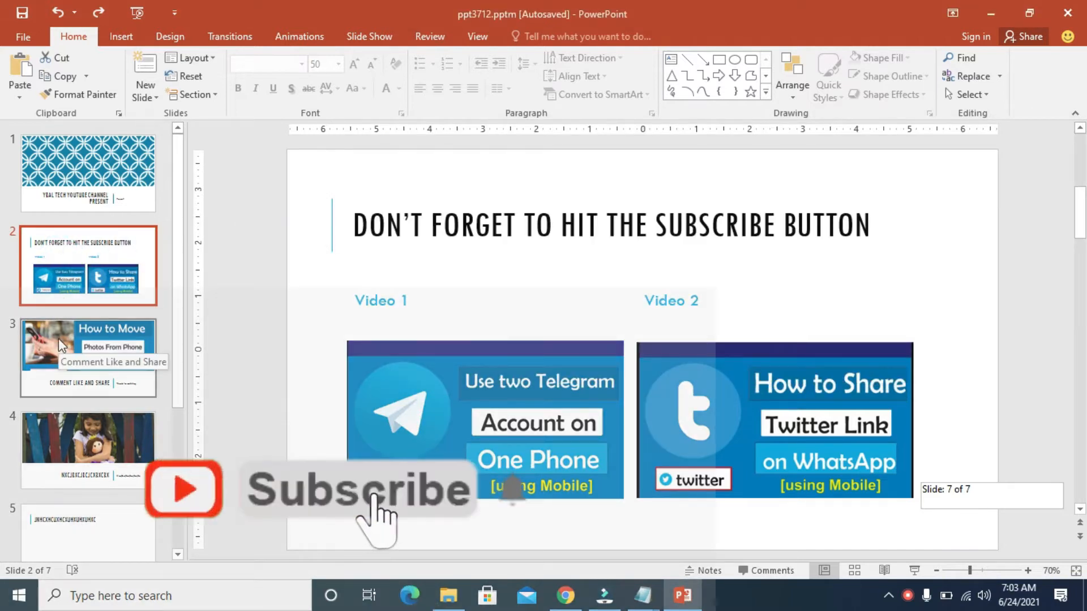
# Step: Select the subscribe reminder slide 2 and insert a new Comparison-layout slide after it
pyautogui.click(89, 357)
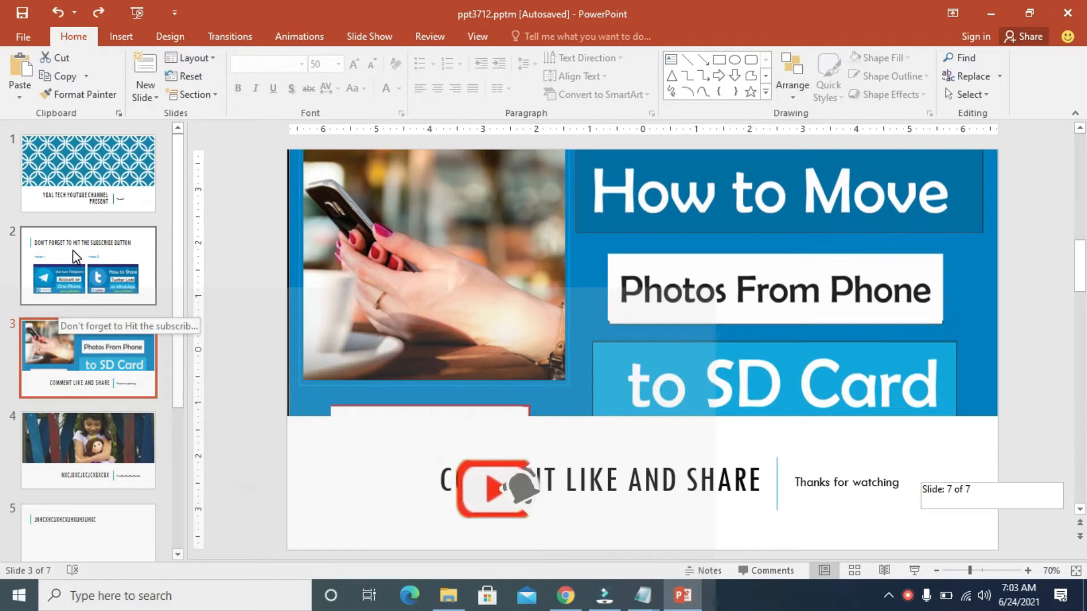
pyautogui.click(88, 265)
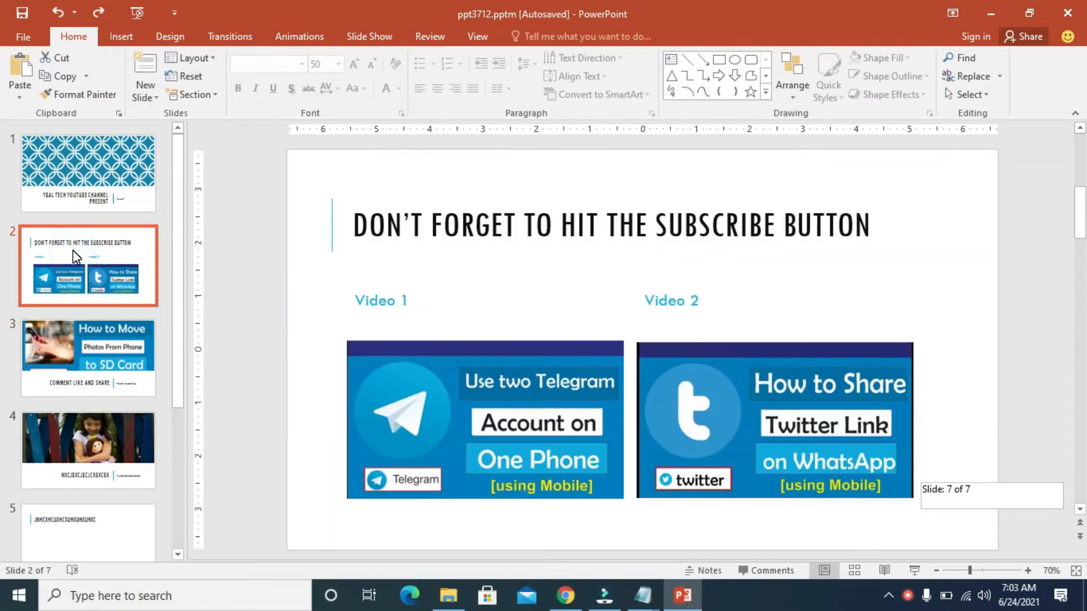
pyautogui.moveTo(133, 102)
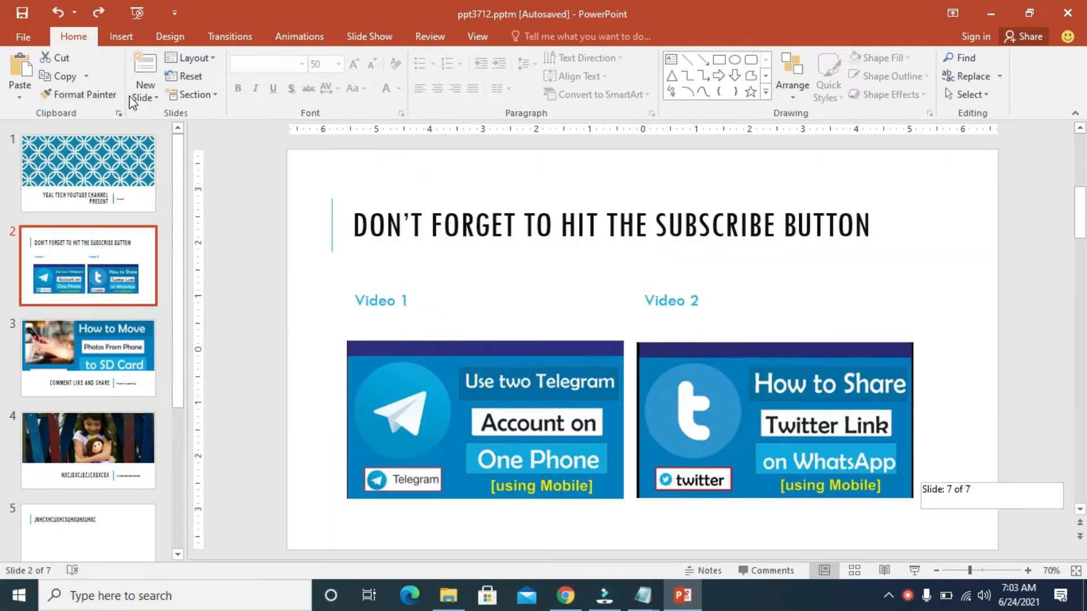
pyautogui.moveTo(144, 87)
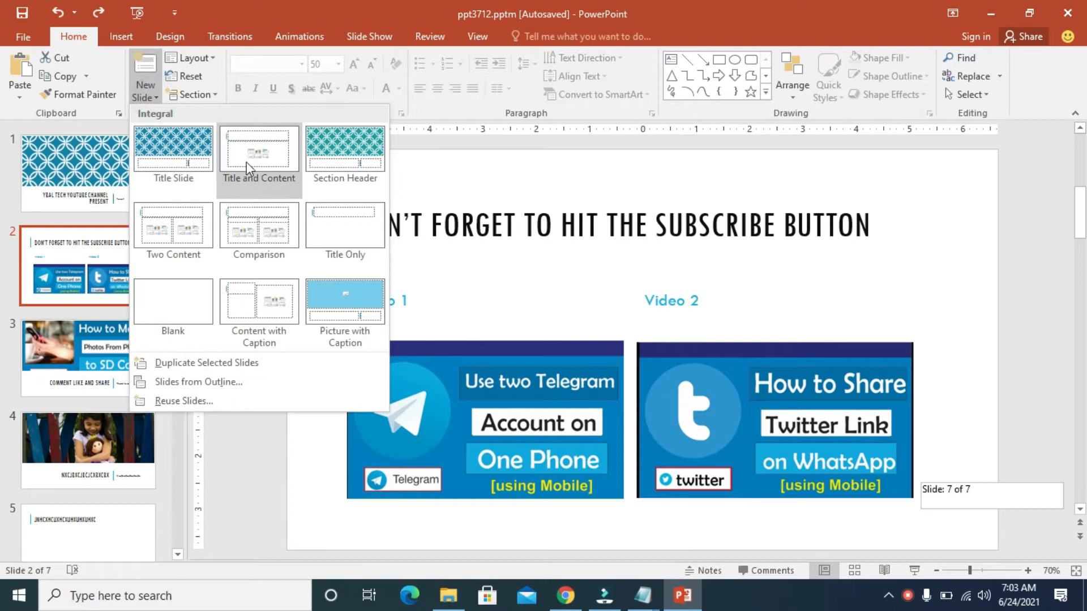
pyautogui.moveTo(172, 228)
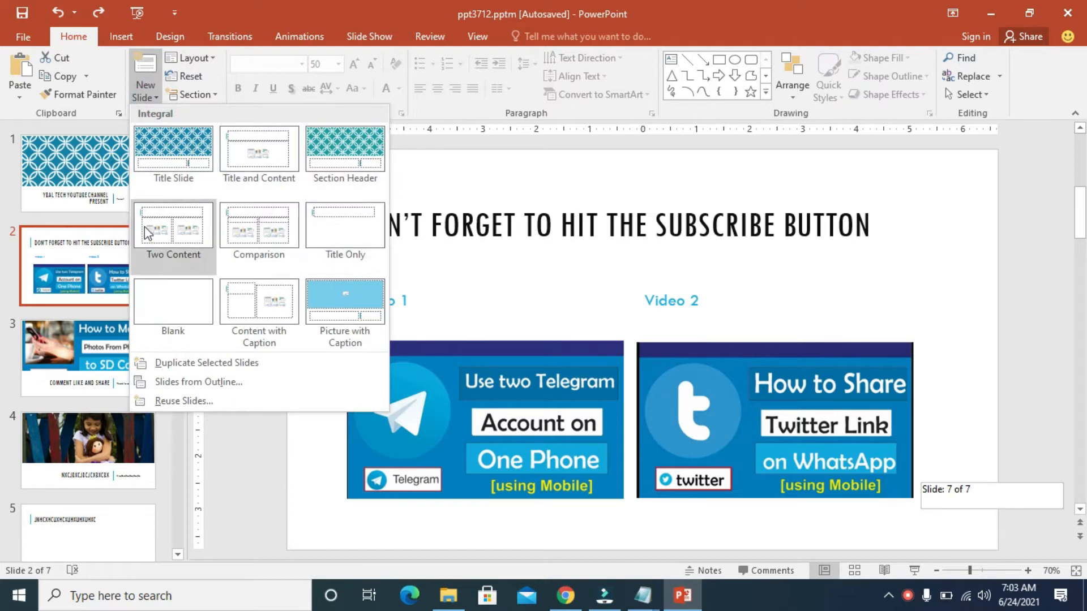
pyautogui.moveTo(268, 239)
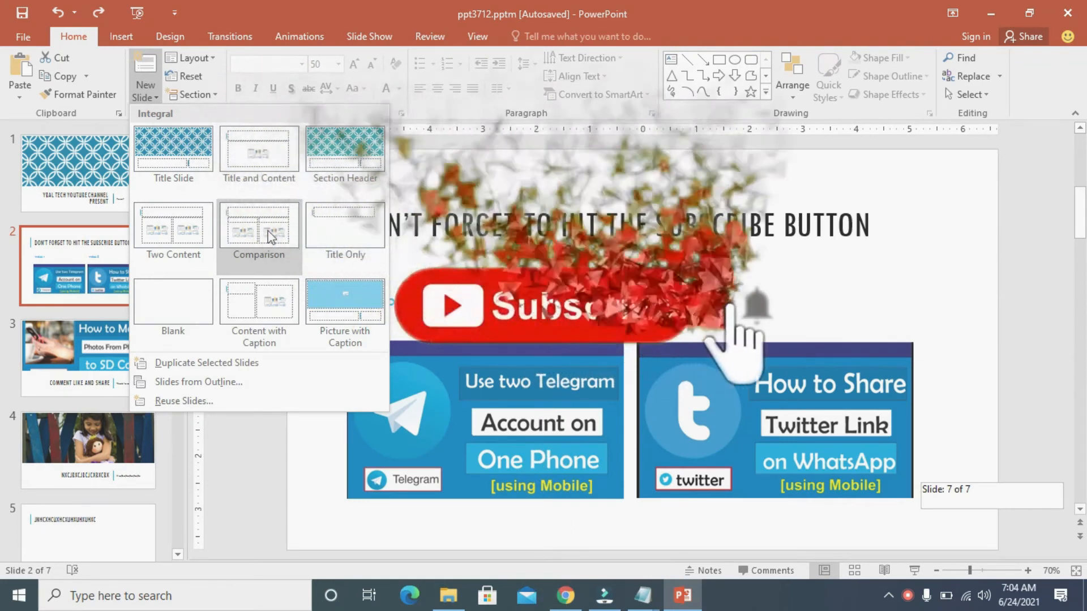
pyautogui.click(258, 228)
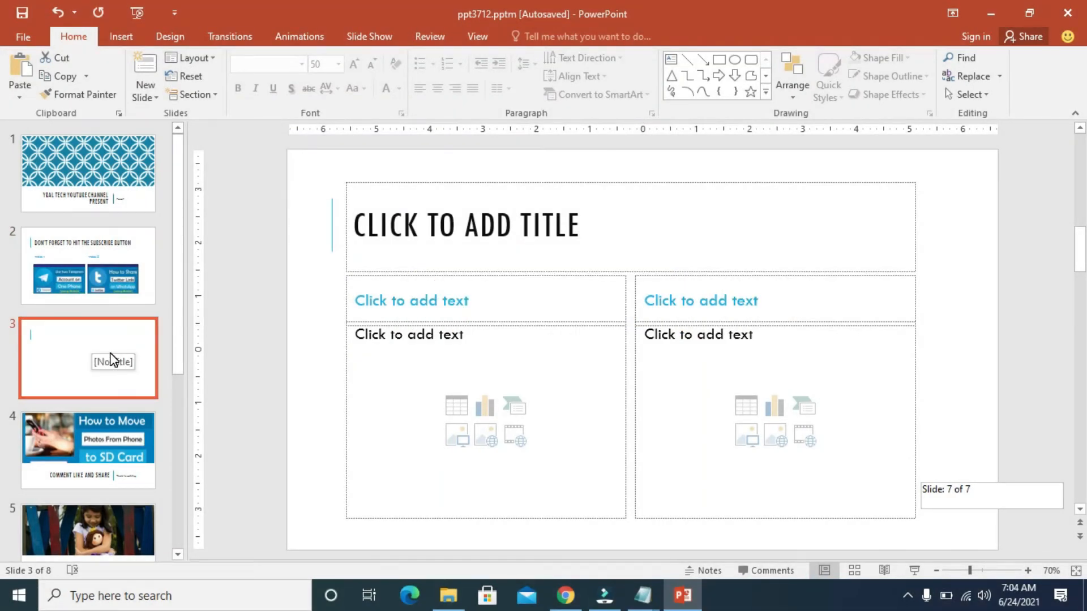
pyautogui.moveTo(81, 262)
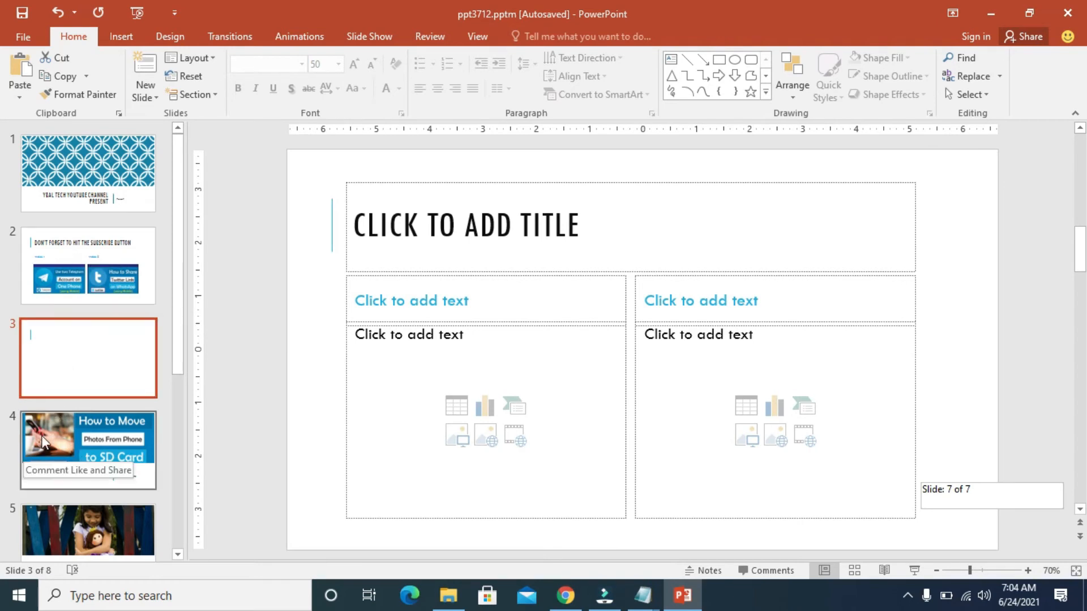
pyautogui.moveTo(59, 442)
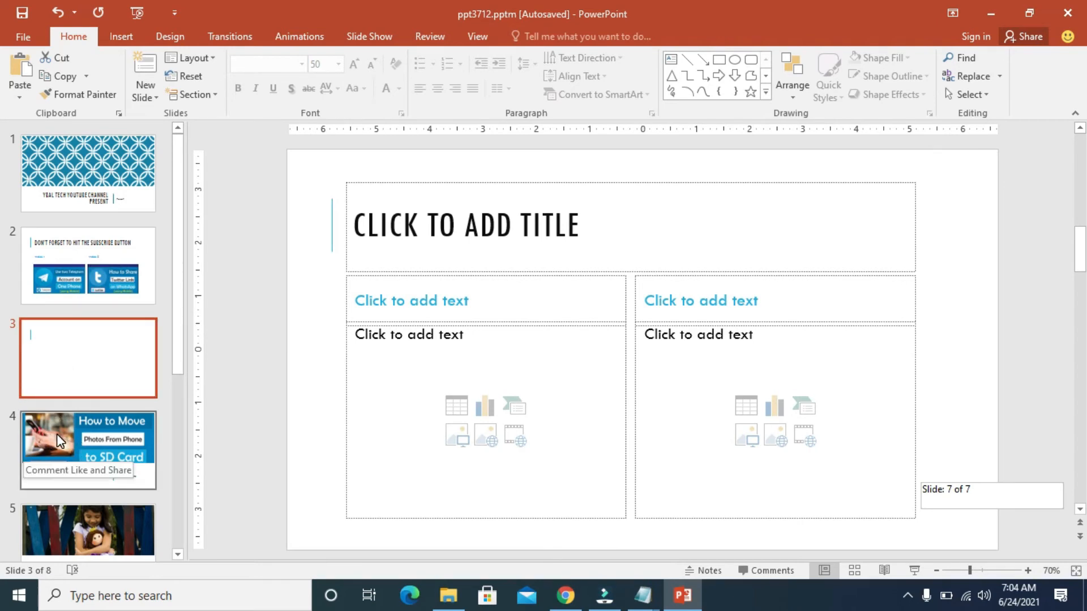